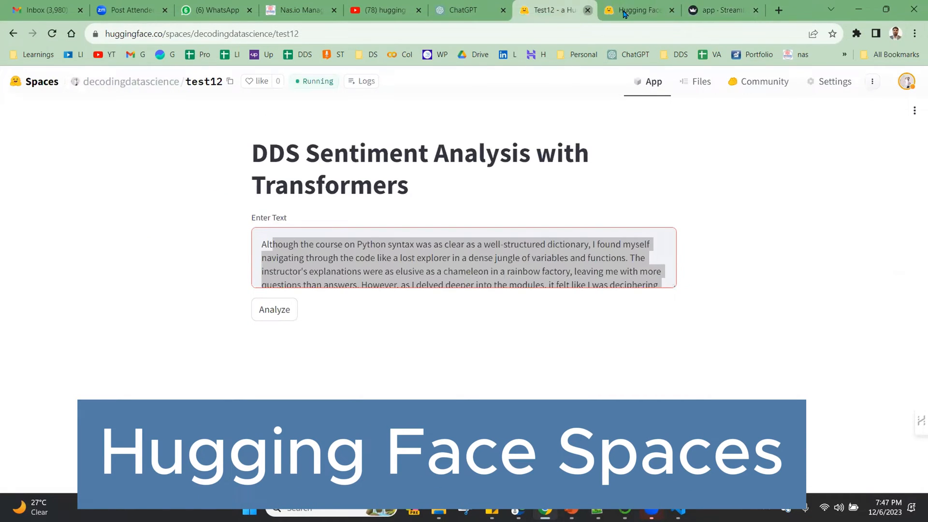
# Step: Switch to the Hugging Face tab and go to the Spaces directory
pyautogui.click(638, 10)
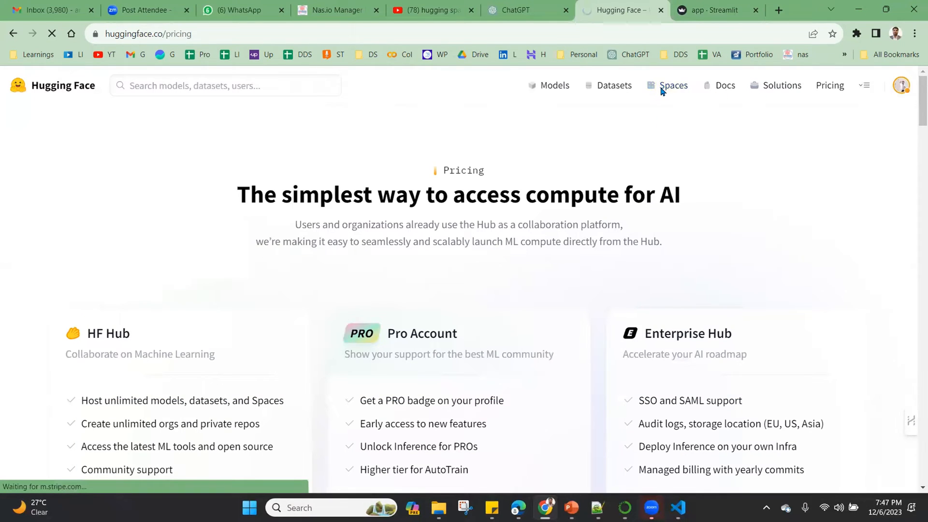
pyautogui.click(672, 85)
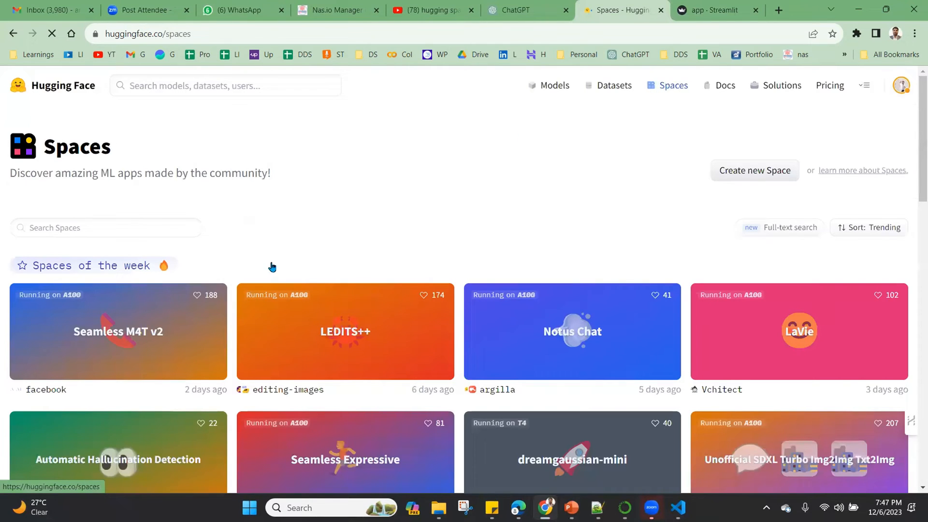
# Step: Create a new Space named firstsentimentbot with the Streamlit SDK on free CPU basic hardware
pyautogui.click(754, 170)
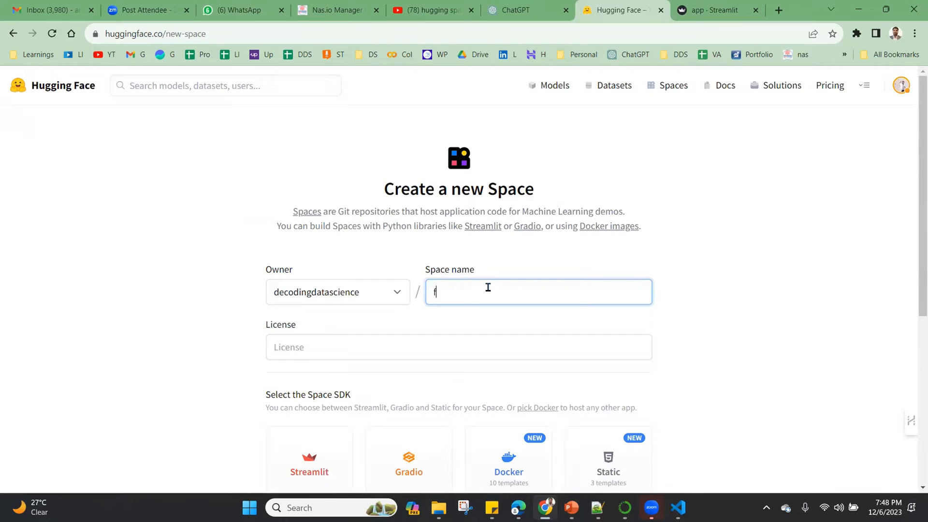
pyautogui.write('irstsentiment')
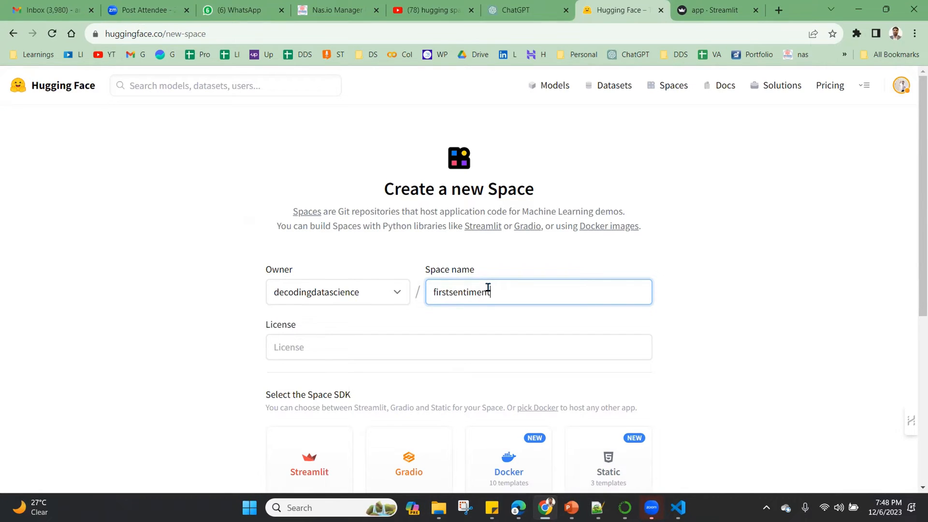
pyautogui.write('bot')
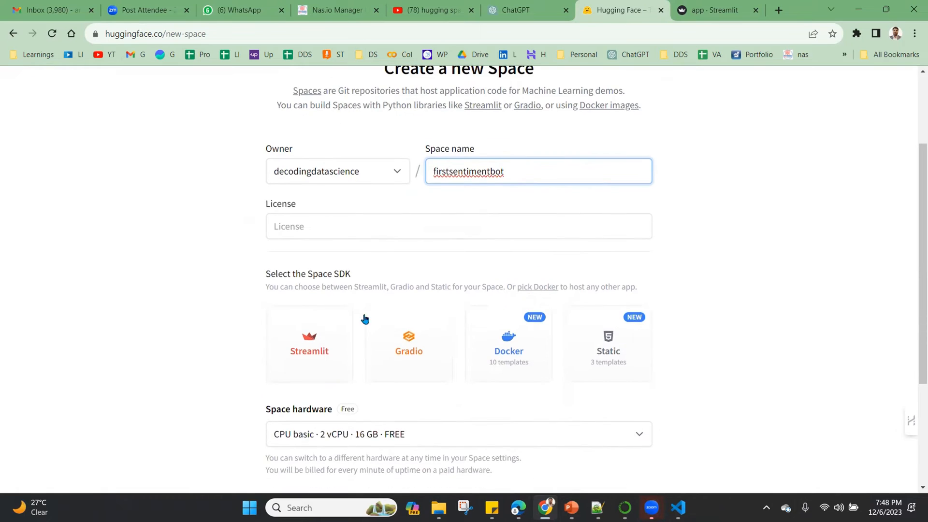
pyautogui.click(309, 343)
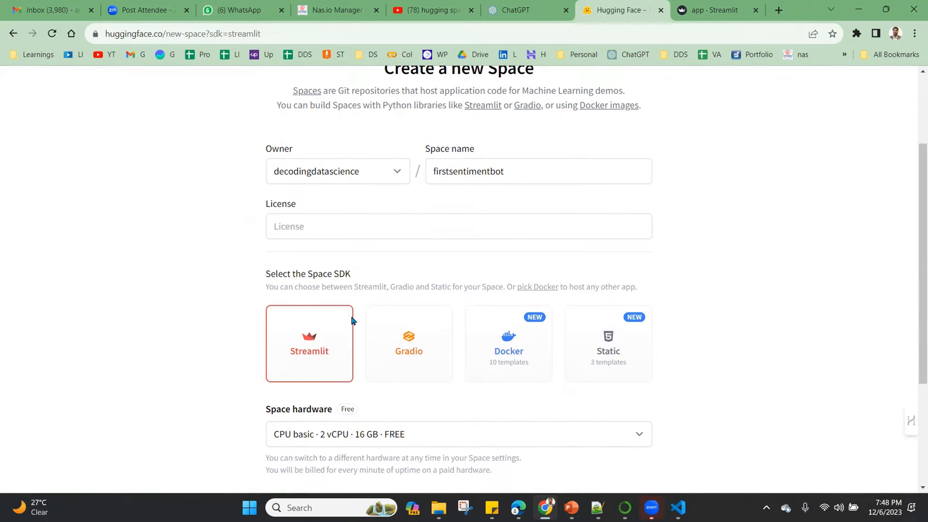
pyautogui.scroll(-3)
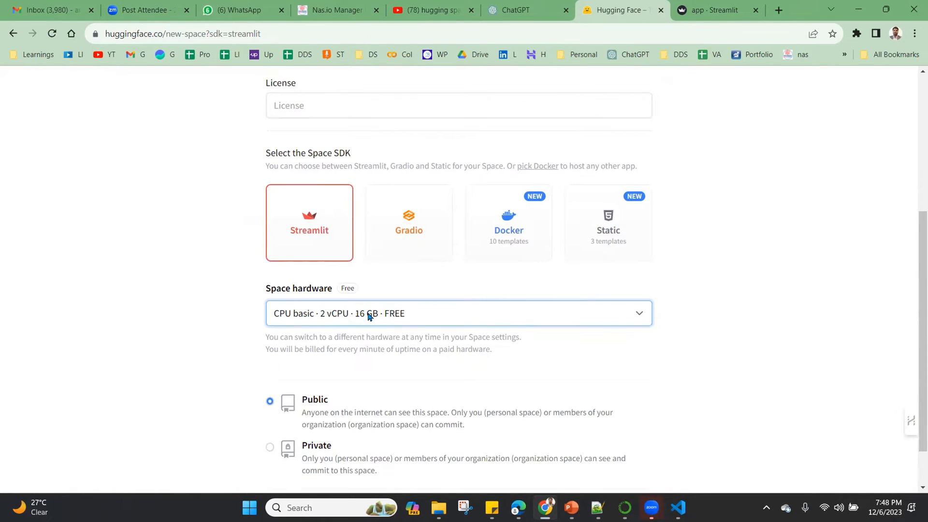
pyautogui.click(459, 314)
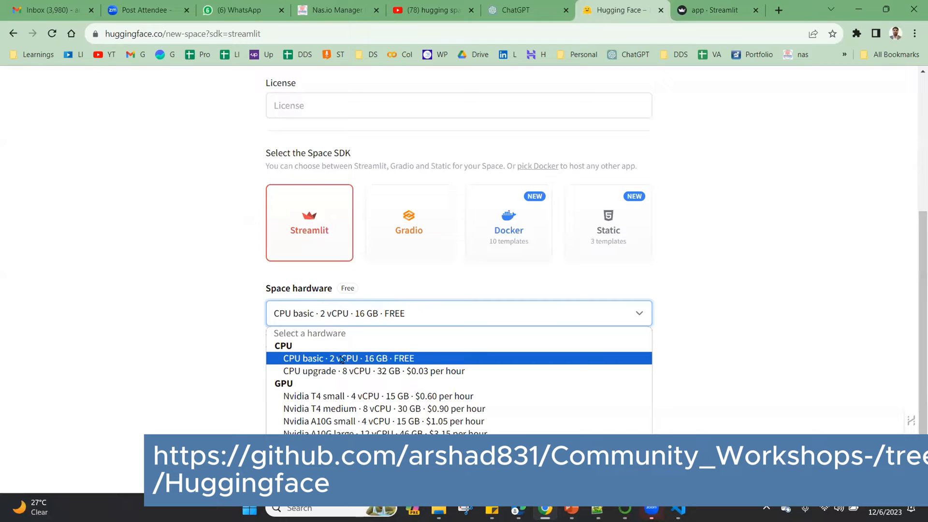
pyautogui.click(346, 358)
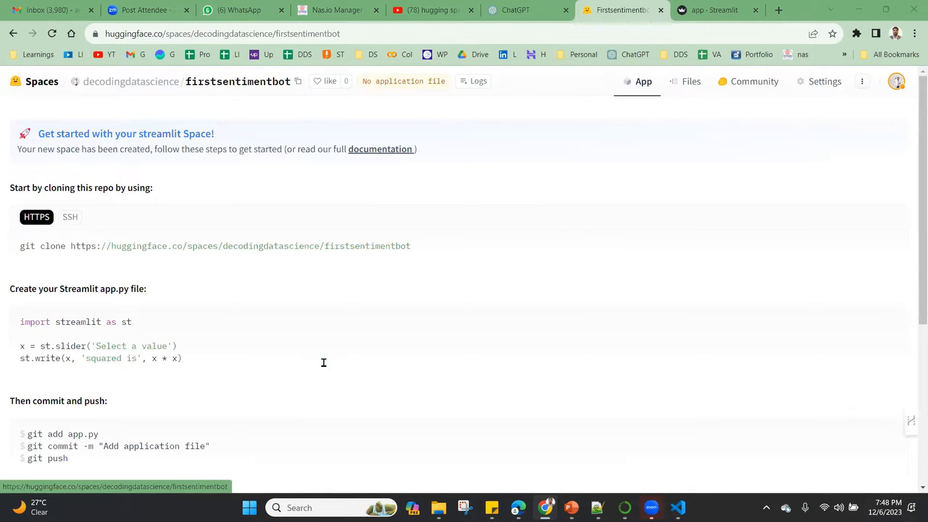
# Step: View the firstsentimentbot Space's files, showing the initial .gitattributes and README.md
pyautogui.click(677, 508)
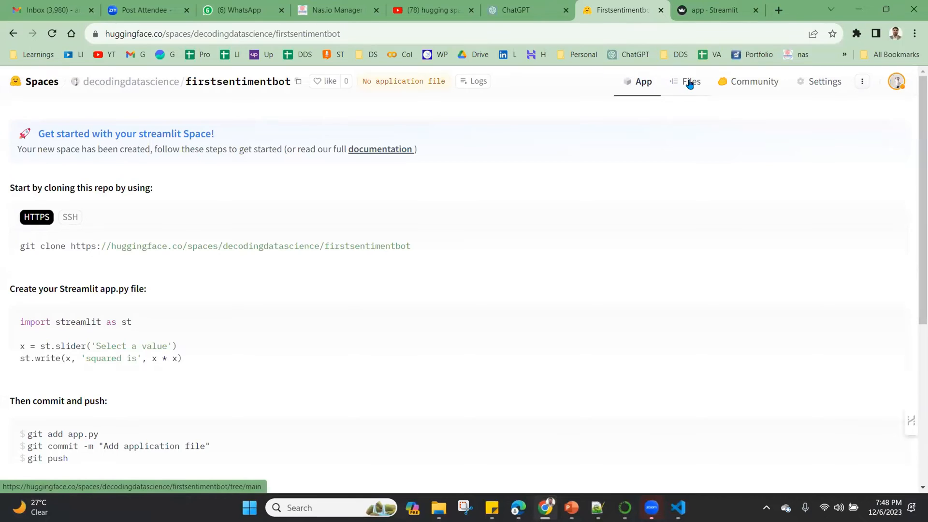
pyautogui.click(690, 81)
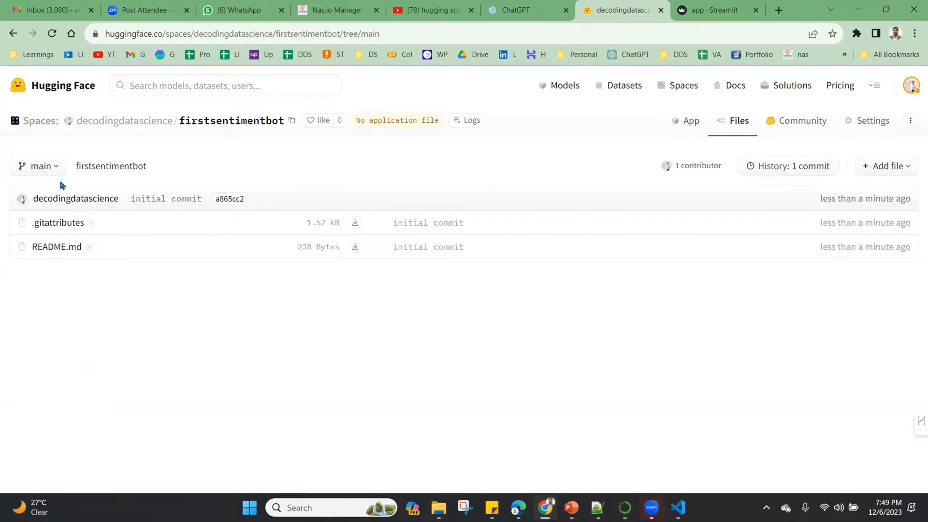
pyautogui.moveTo(165, 199)
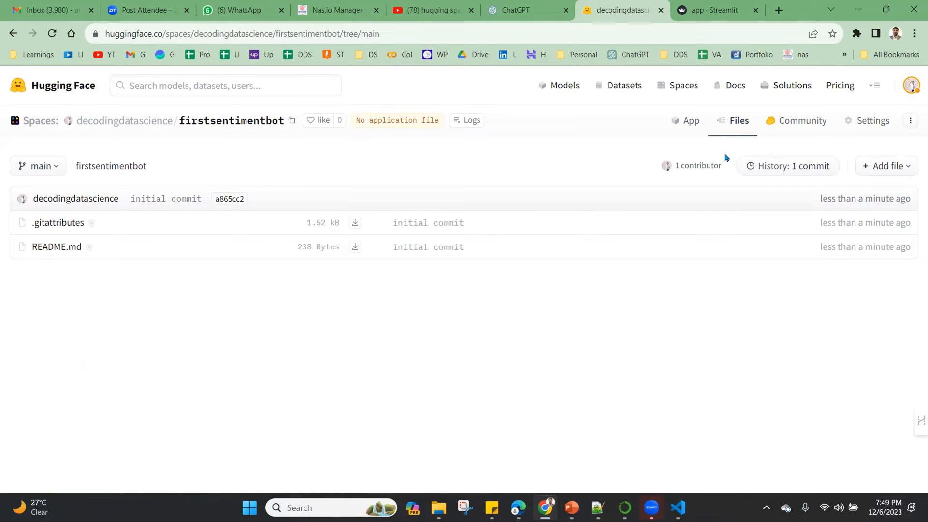
pyautogui.moveTo(624, 154)
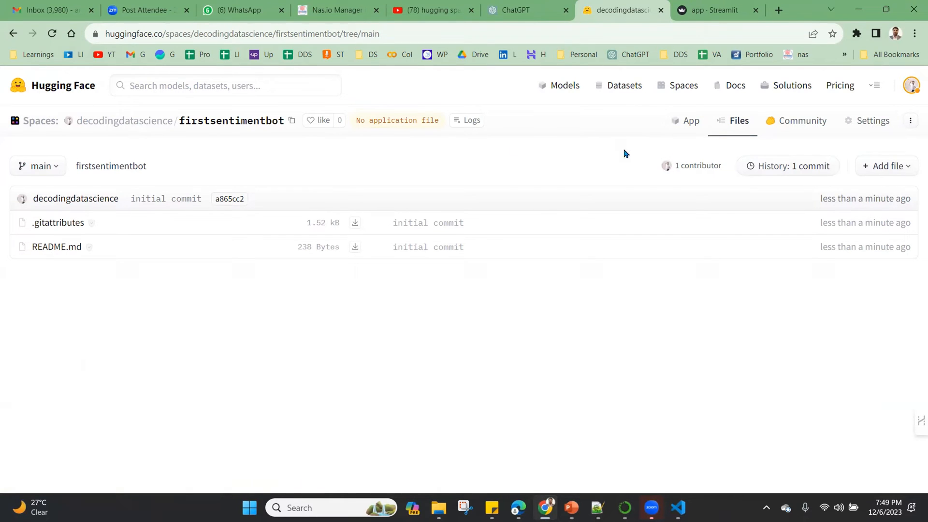
# Step: Start a new file in the Space named requirements.txt
pyautogui.click(886, 165)
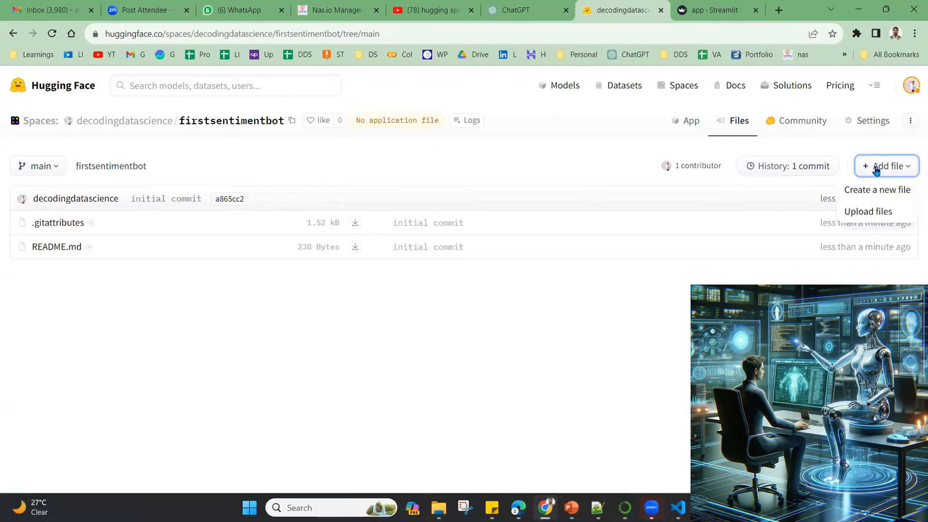
pyautogui.click(877, 190)
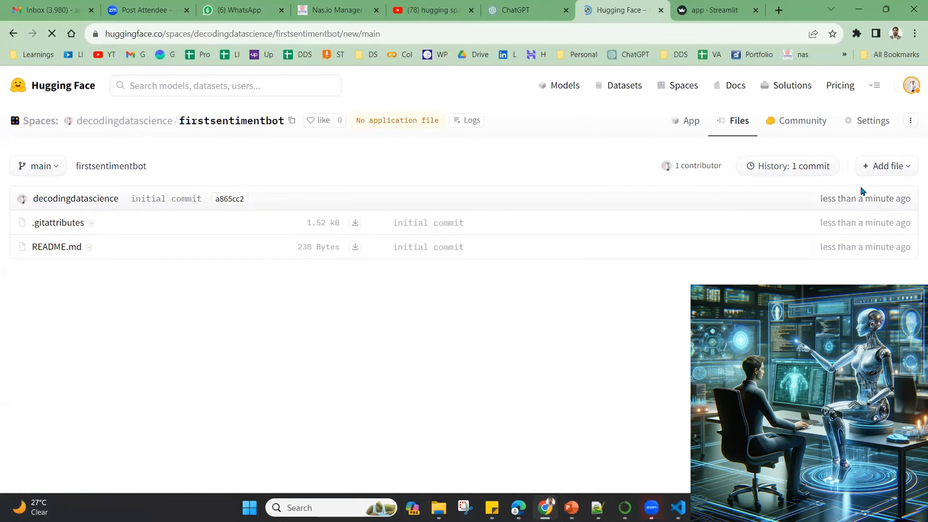
pyautogui.click(886, 166)
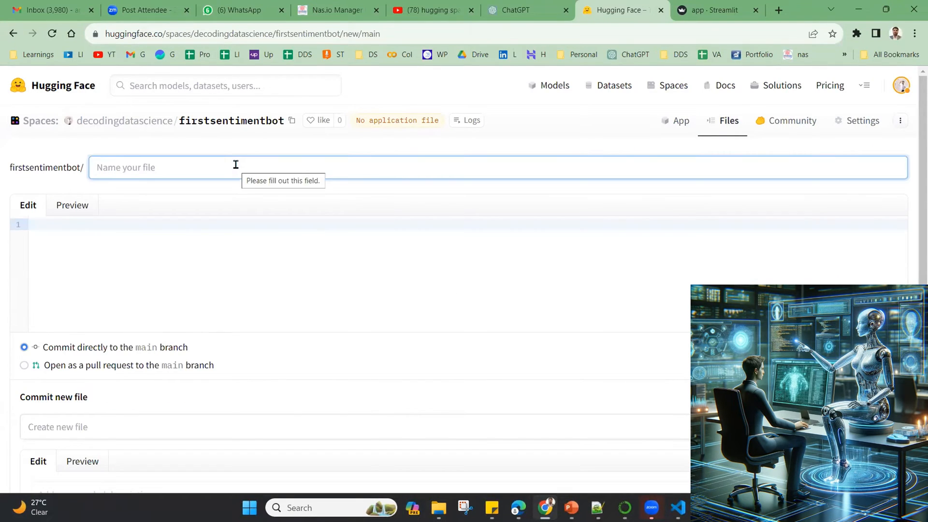
pyautogui.write('req')
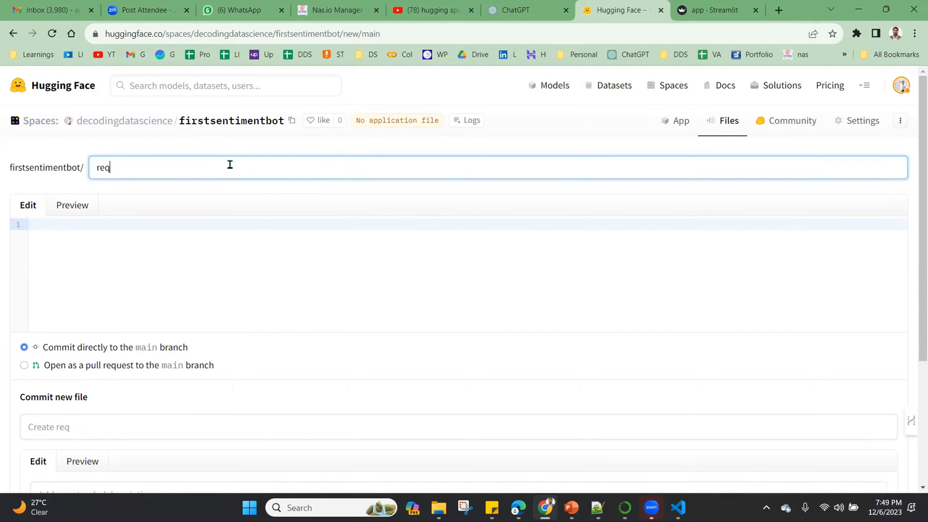
pyautogui.write('uirement')
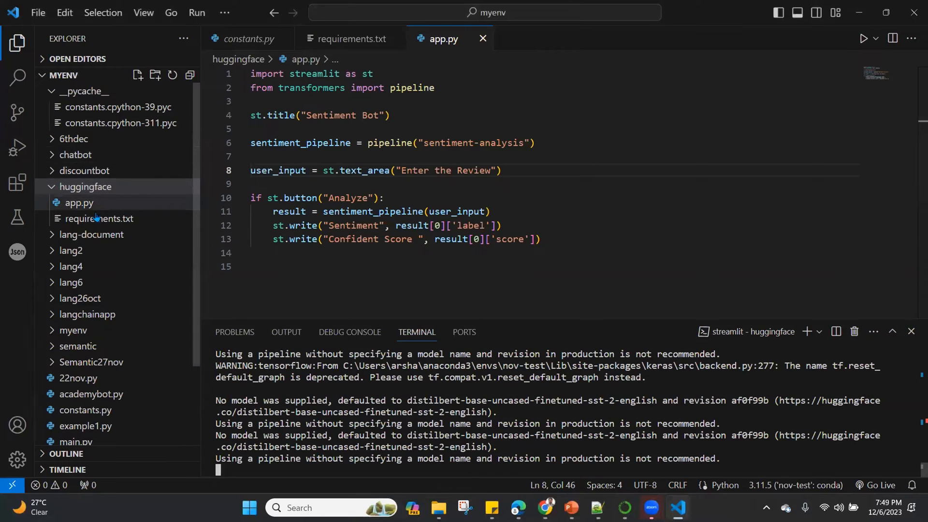
# Step: Fill requirements.txt from the local copy (tensorflow, torch, keras, transformers, streamlit) with commit message init!
pyautogui.click(349, 38)
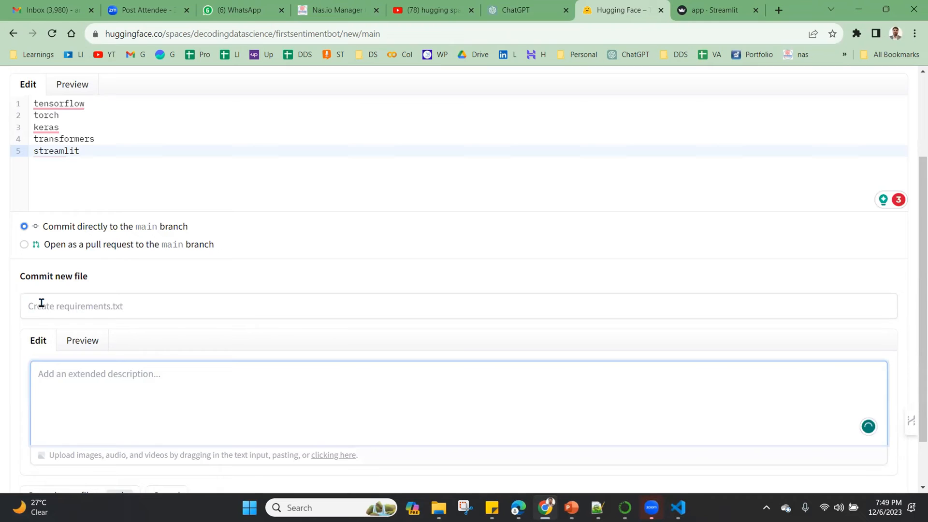
pyautogui.write('init!')
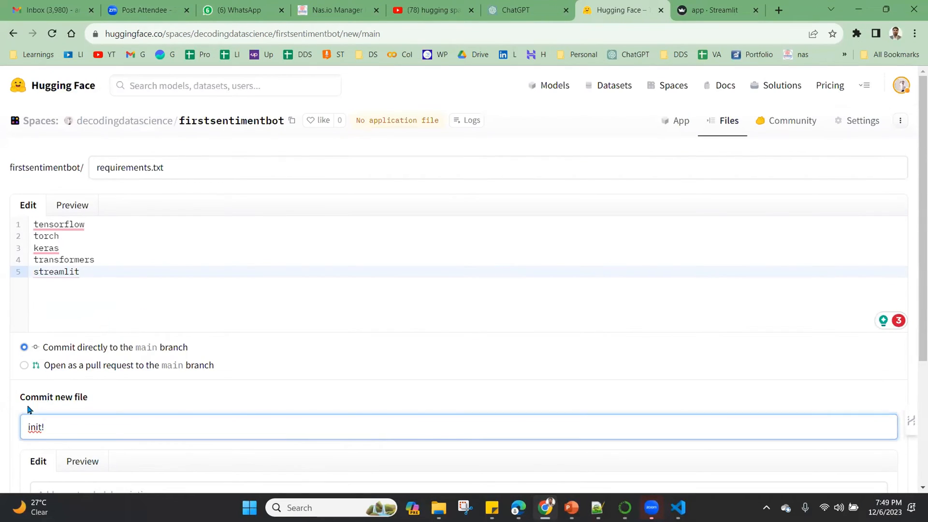
pyautogui.scroll(-3)
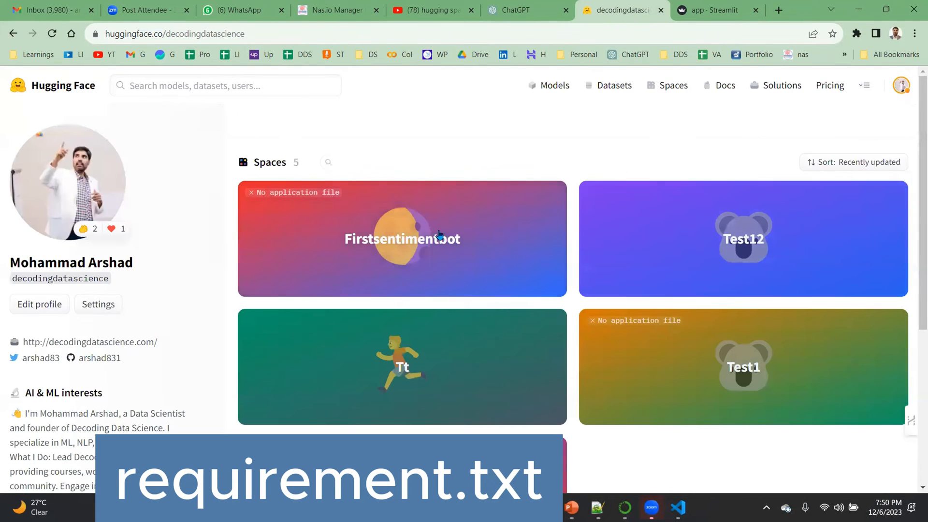
# Step: Start a new file app.py in firstsentimentbot and bring in the local Sentiment Bot Streamlit code
pyautogui.click(402, 239)
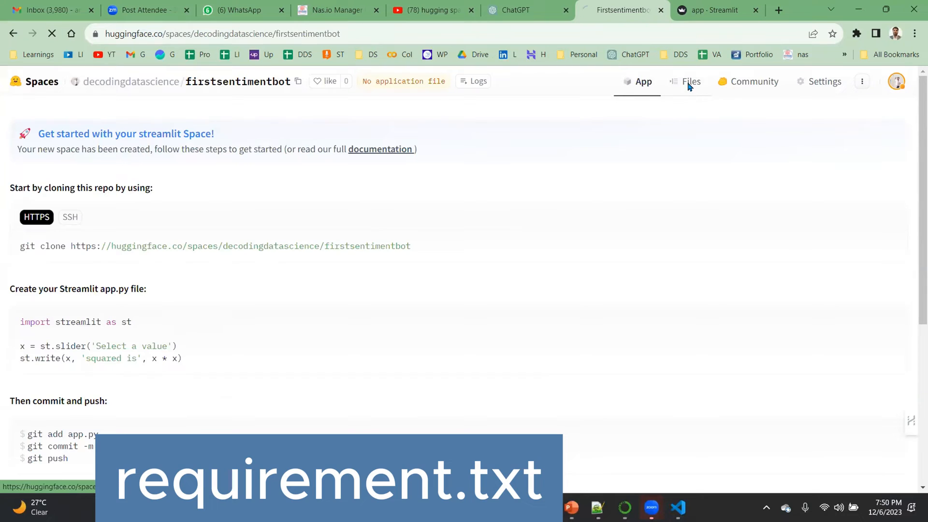
pyautogui.click(886, 165)
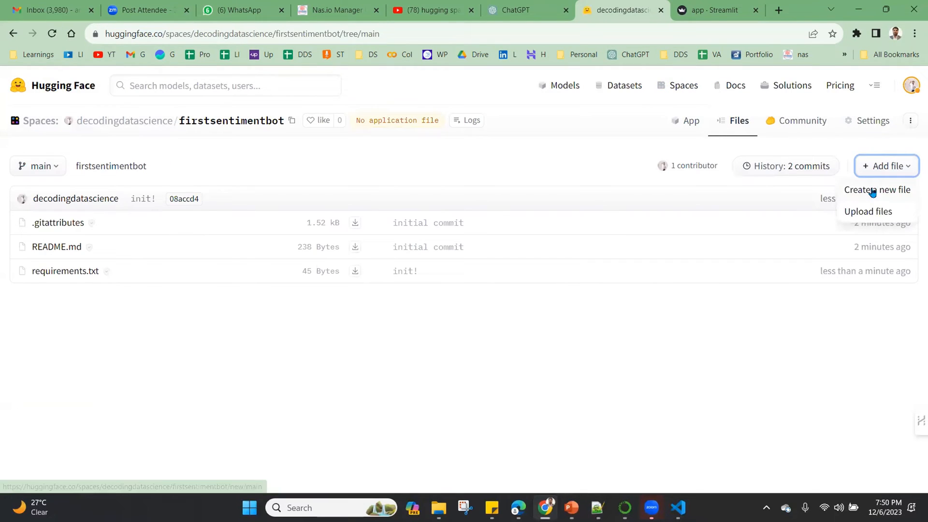
pyautogui.click(879, 189)
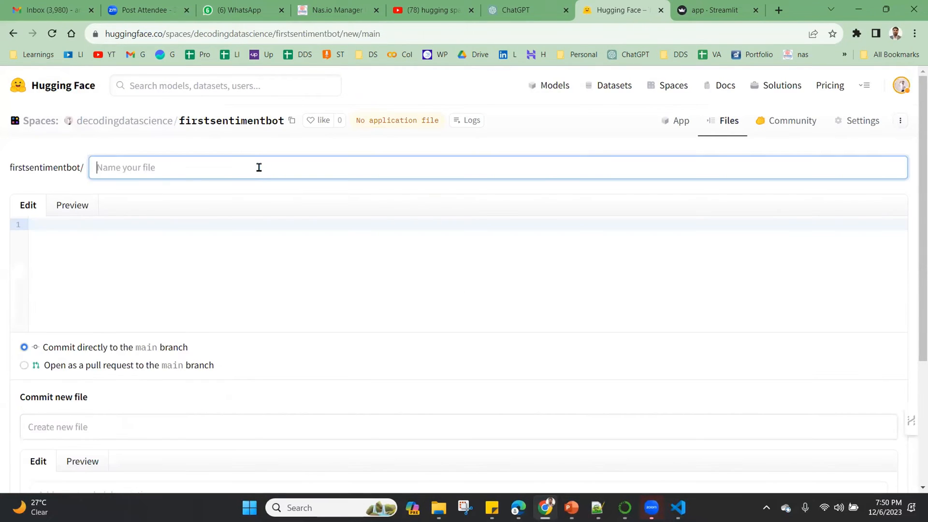
pyautogui.write('app,py')
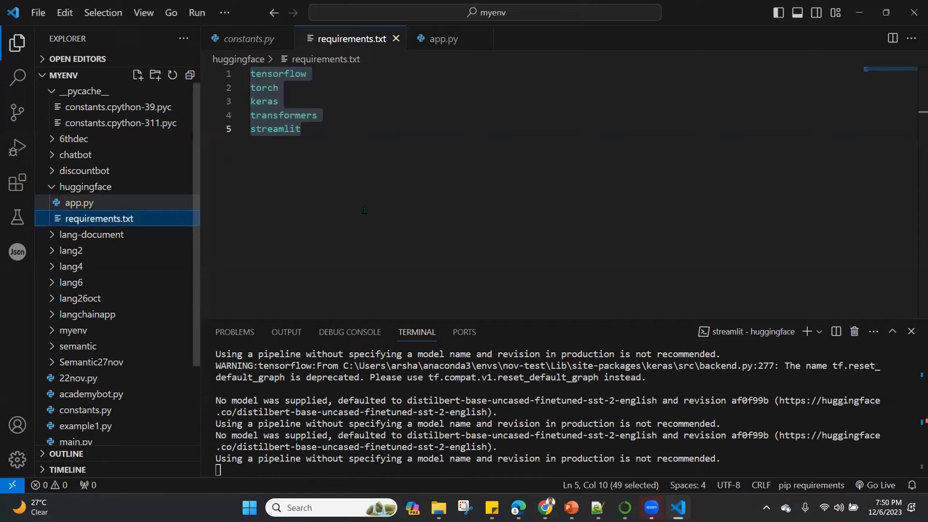
pyautogui.click(443, 38)
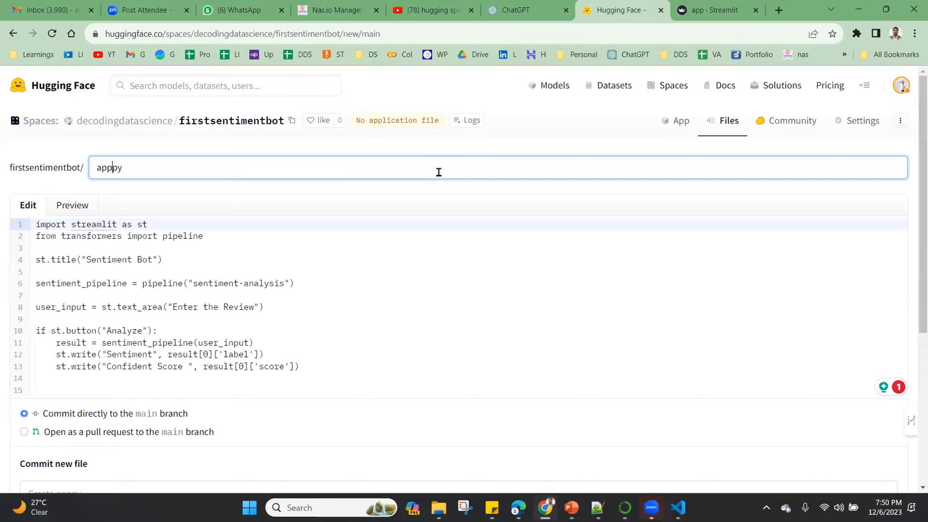
# Step: Commit app.py to the Space's main branch so it starts building
pyautogui.scroll(-3)
pyautogui.write('.p')
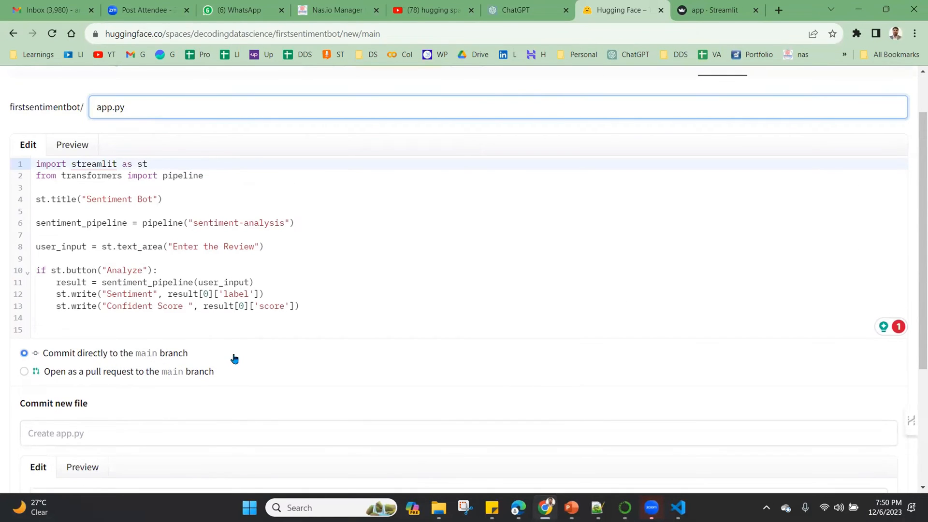
pyautogui.scroll(3)
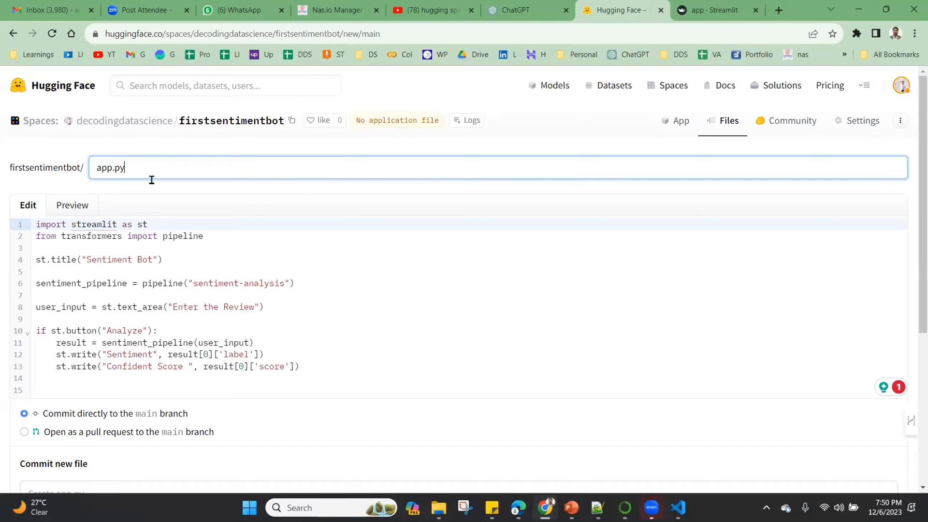
pyautogui.scroll(-3)
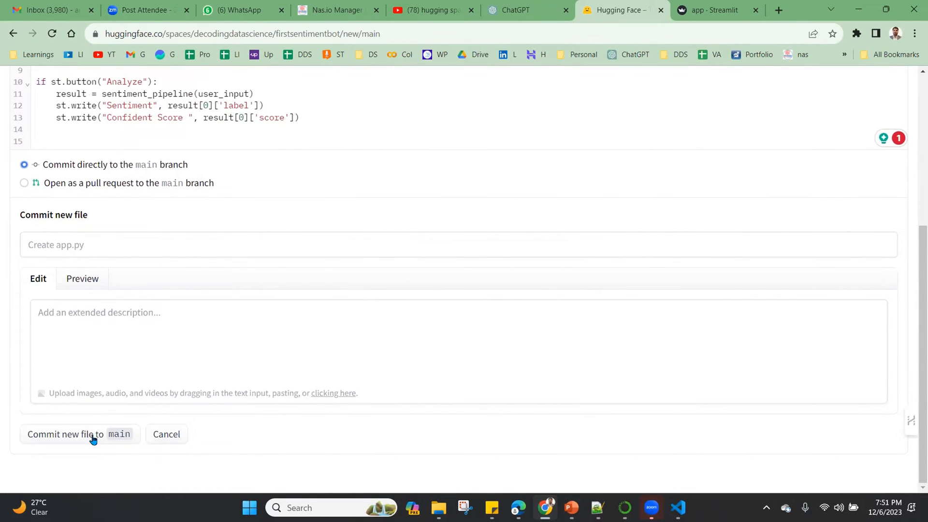
pyautogui.click(67, 434)
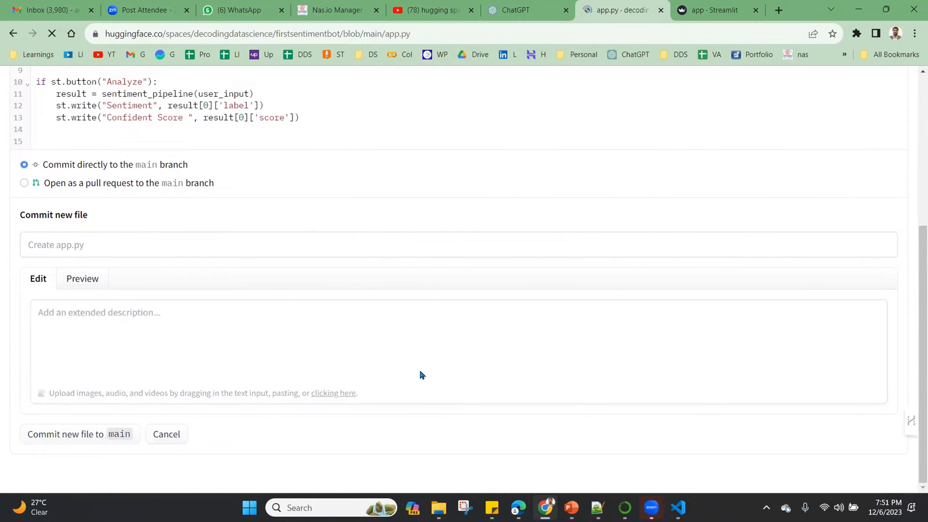
pyautogui.click(78, 434)
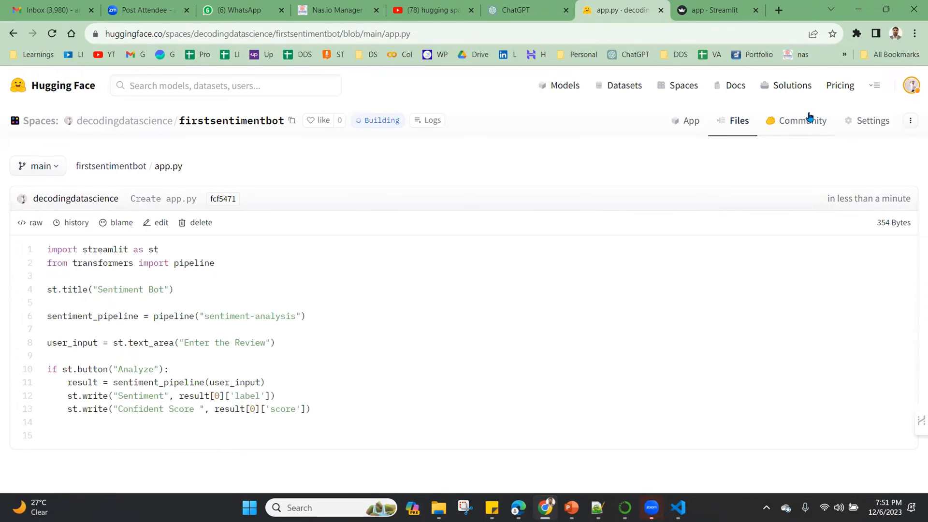
# Step: Reopen firstsentimentbot from the owner's profile to watch its build logs
pyautogui.click(110, 166)
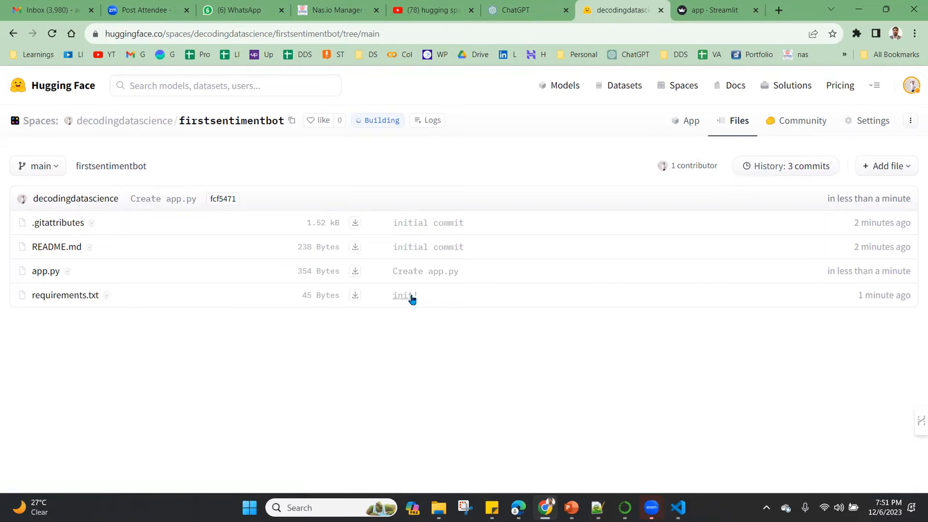
pyautogui.moveTo(406, 299)
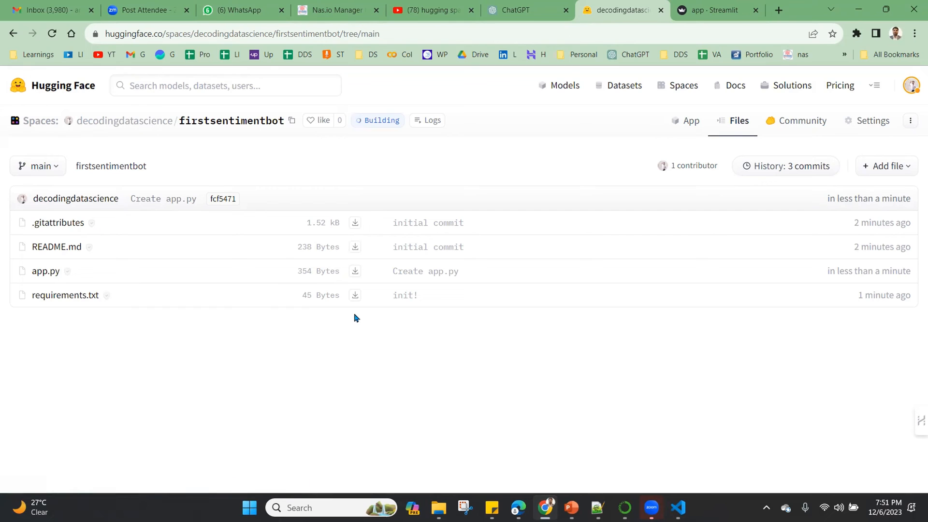
pyautogui.moveTo(124, 121)
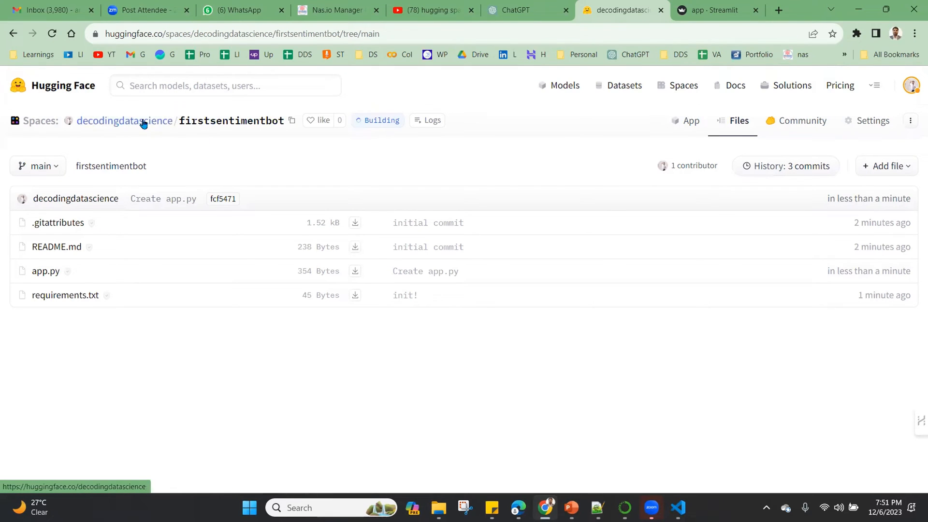
pyautogui.click(125, 120)
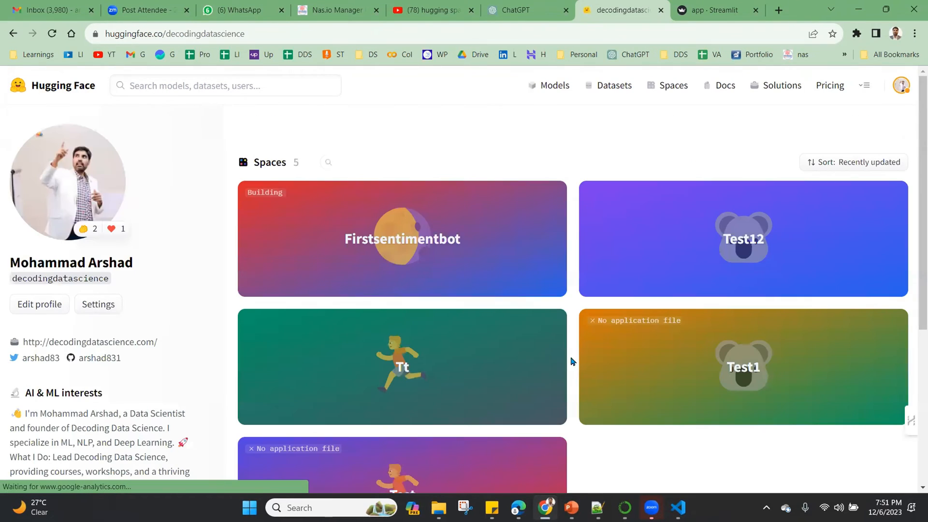
pyautogui.click(402, 239)
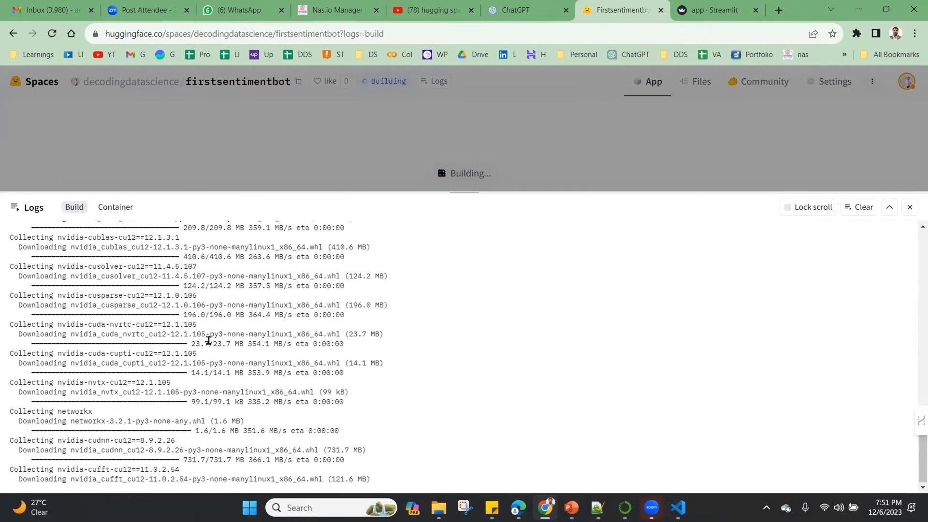
pyautogui.scroll(-3)
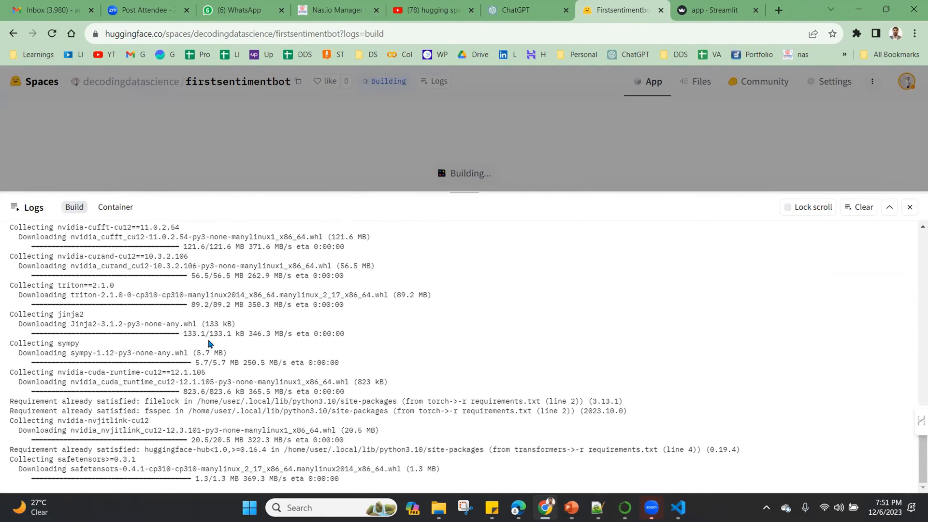
pyautogui.scroll(-3)
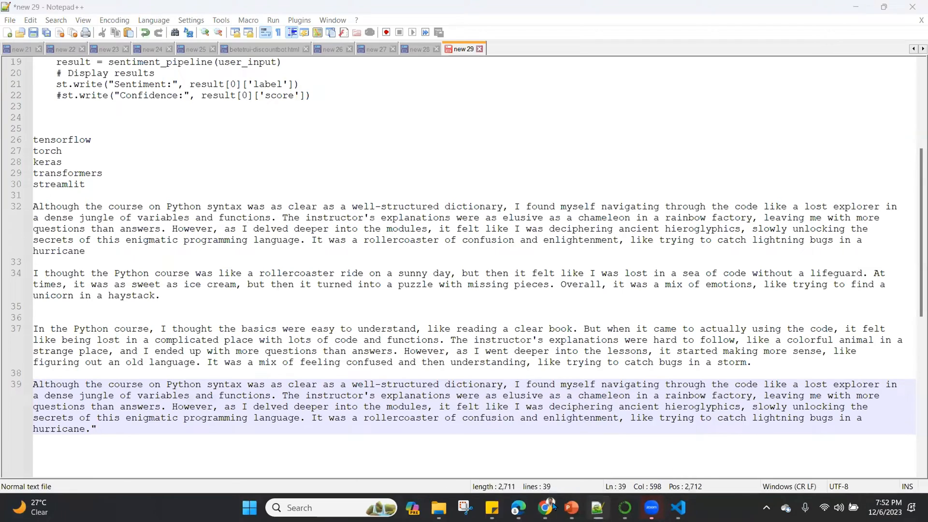
pyautogui.click(618, 9)
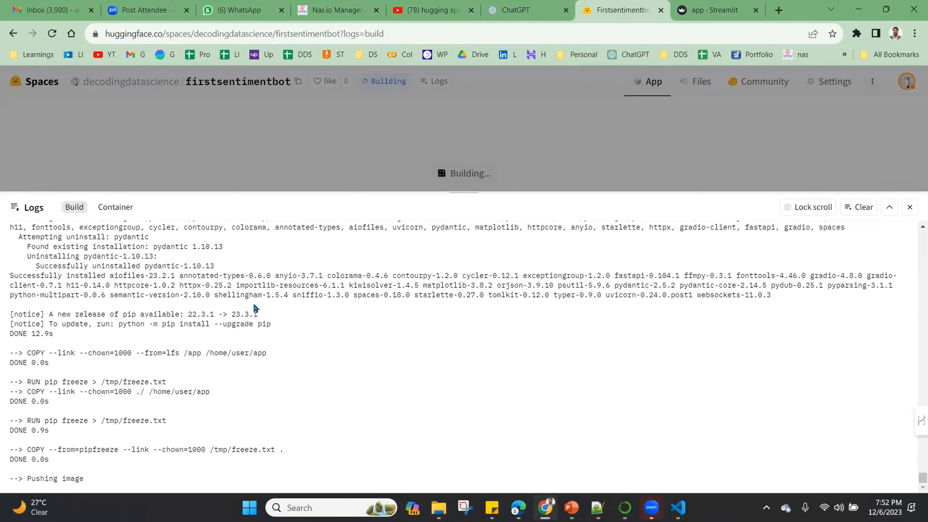
pyautogui.moveTo(401, 179)
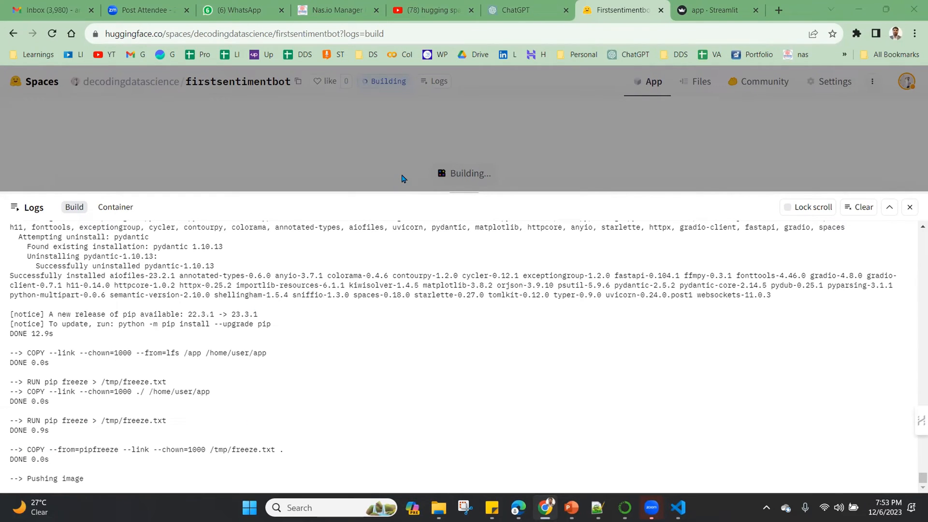
pyautogui.moveTo(376, 154)
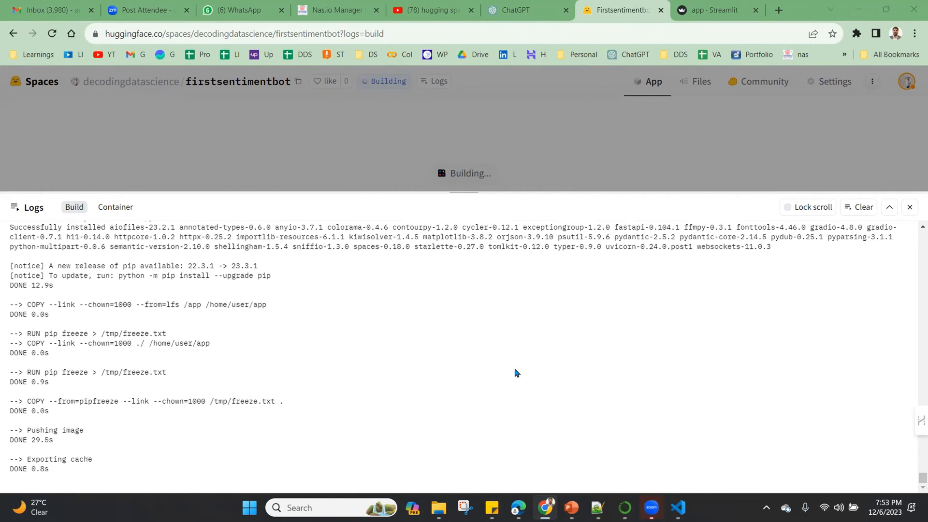
# Step: Check the container startup log, then close the Logs panel to show the building app
pyautogui.click(115, 207)
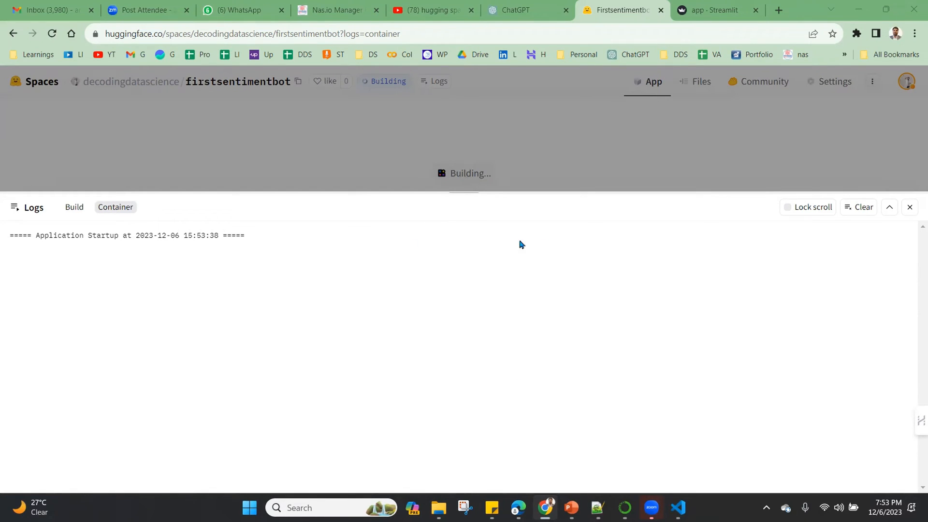
pyautogui.click(909, 206)
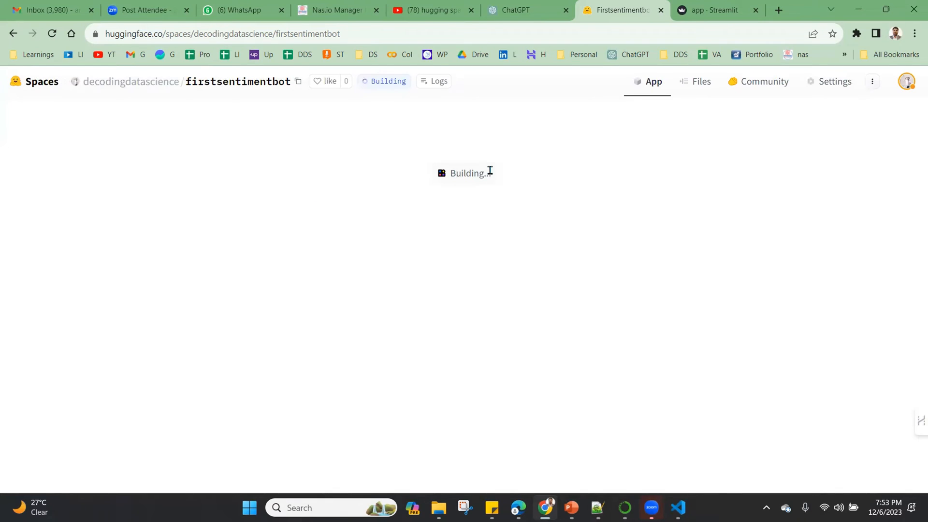
pyautogui.moveTo(493, 175)
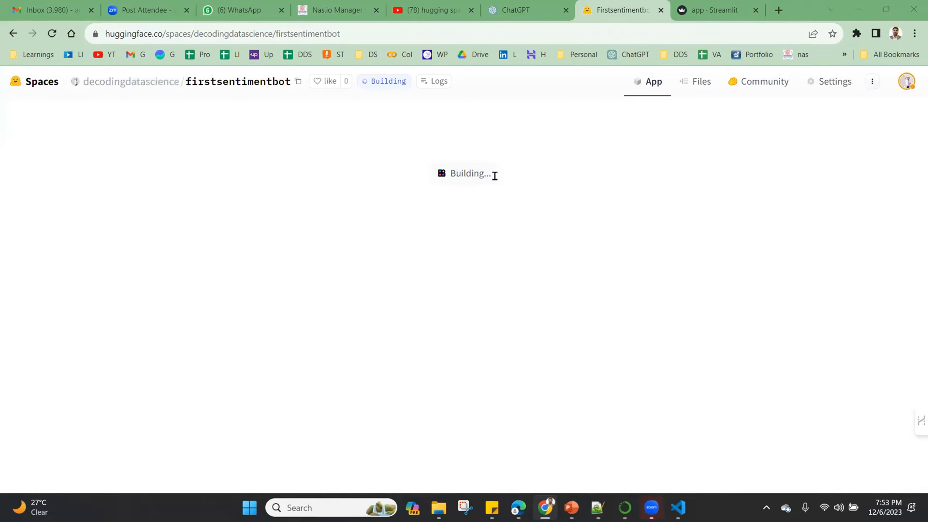
pyautogui.moveTo(597, 507)
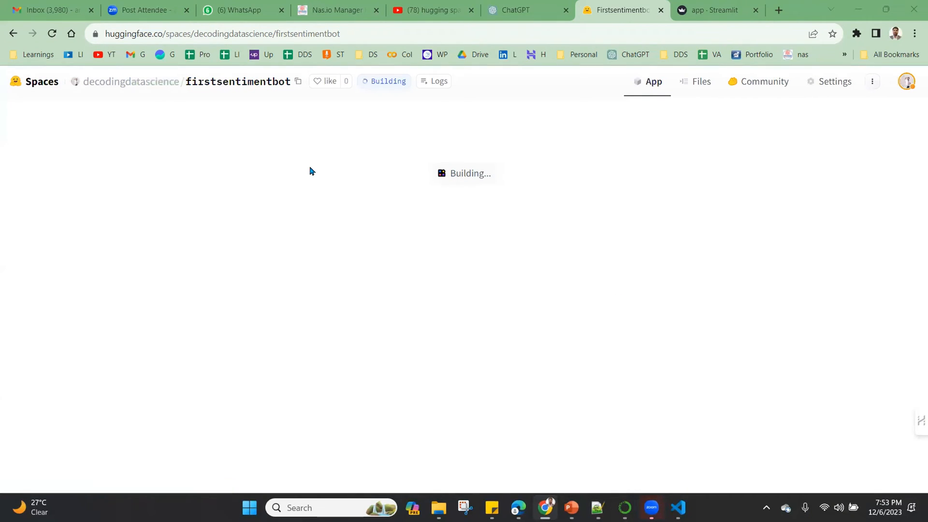
pyautogui.moveTo(166, 175)
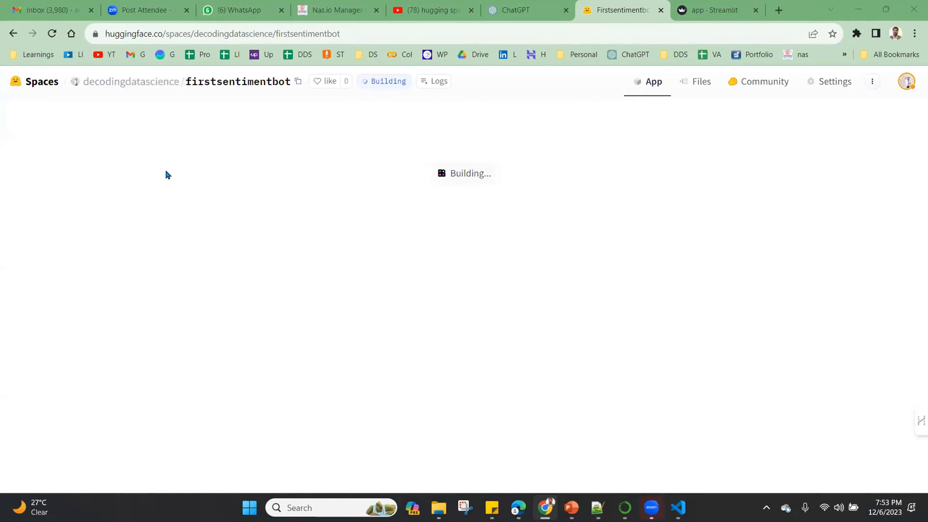
pyautogui.moveTo(157, 104)
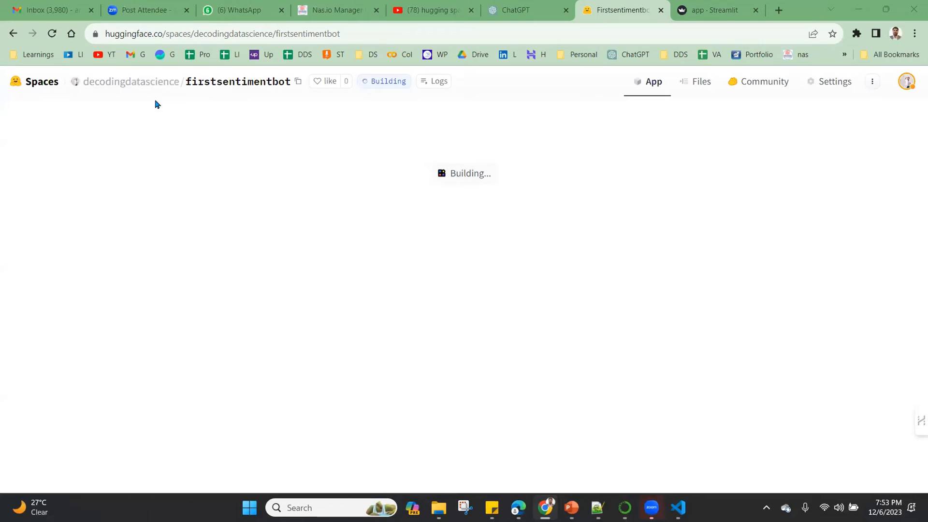
pyautogui.moveTo(168, 97)
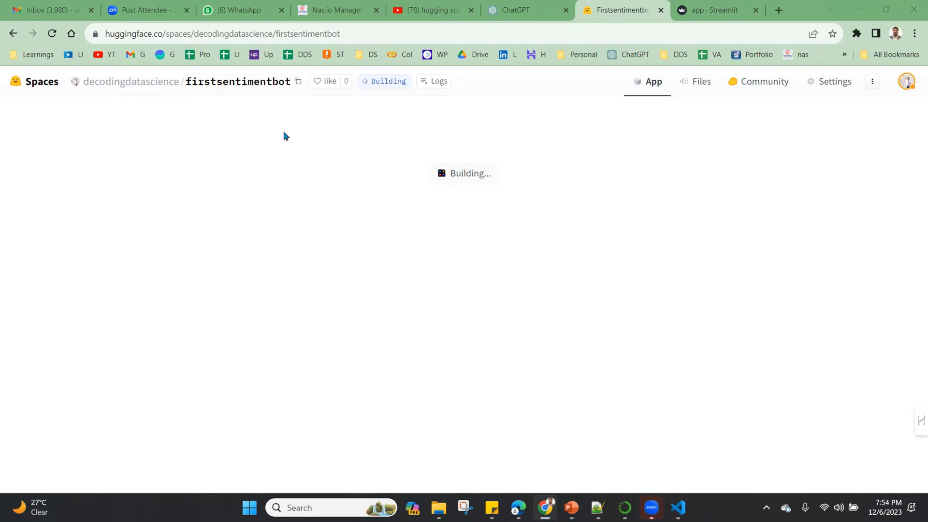
pyautogui.moveTo(216, 98)
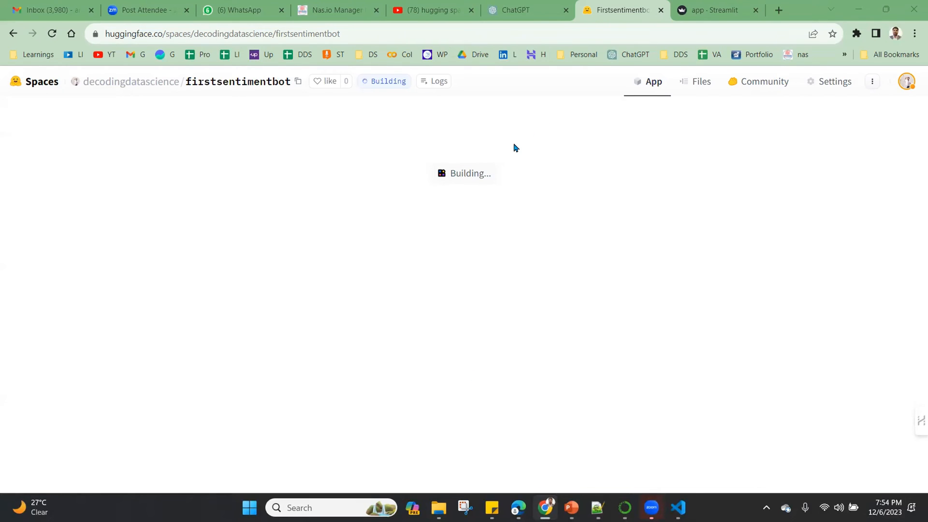
pyautogui.moveTo(68, 75)
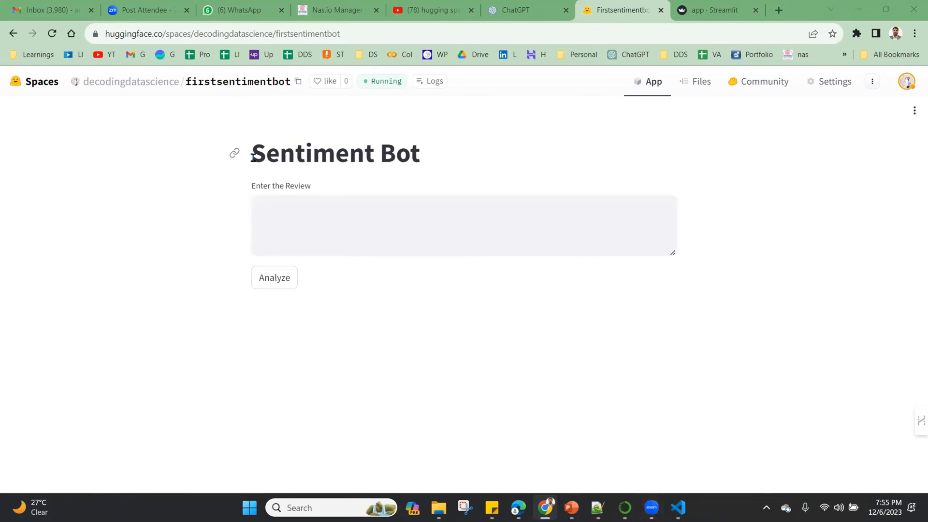
pyautogui.write('https://huggingface.co/spaces/decodingdatascience/test12')
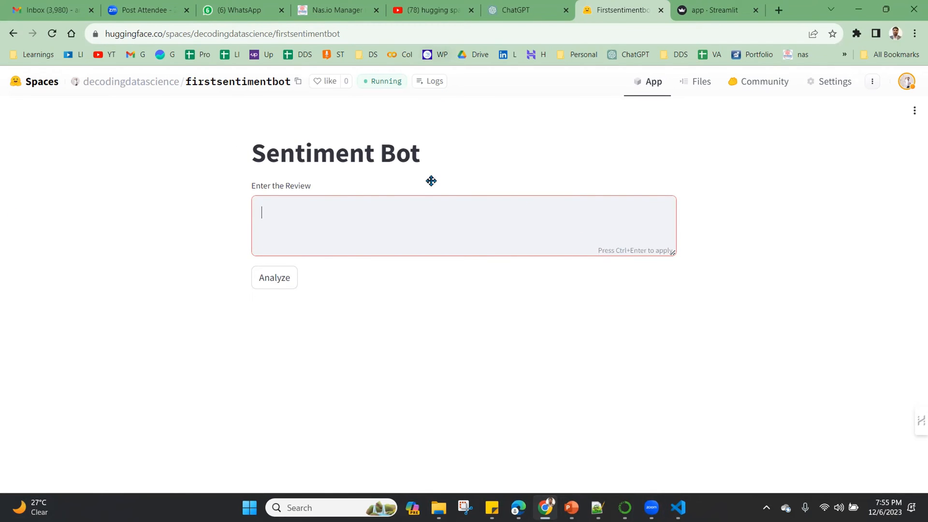
pyautogui.moveTo(239, 10)
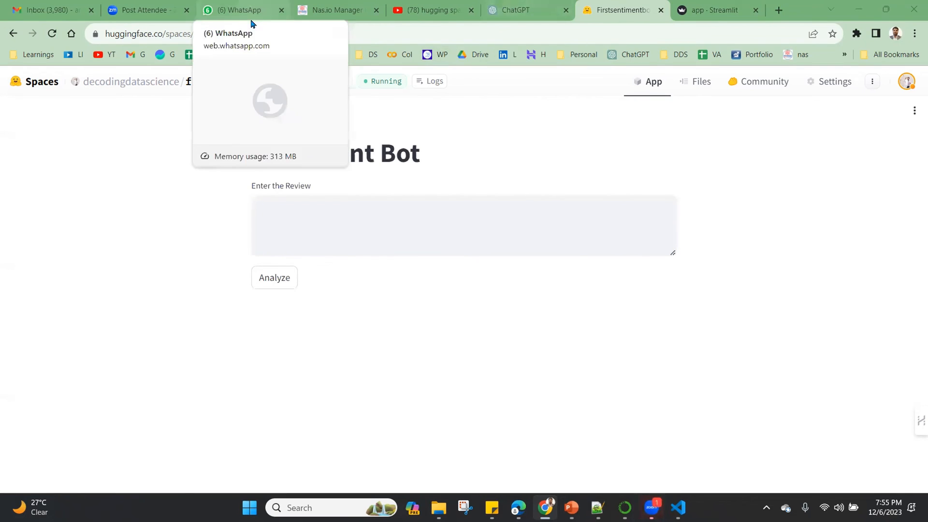
pyautogui.click(222, 33)
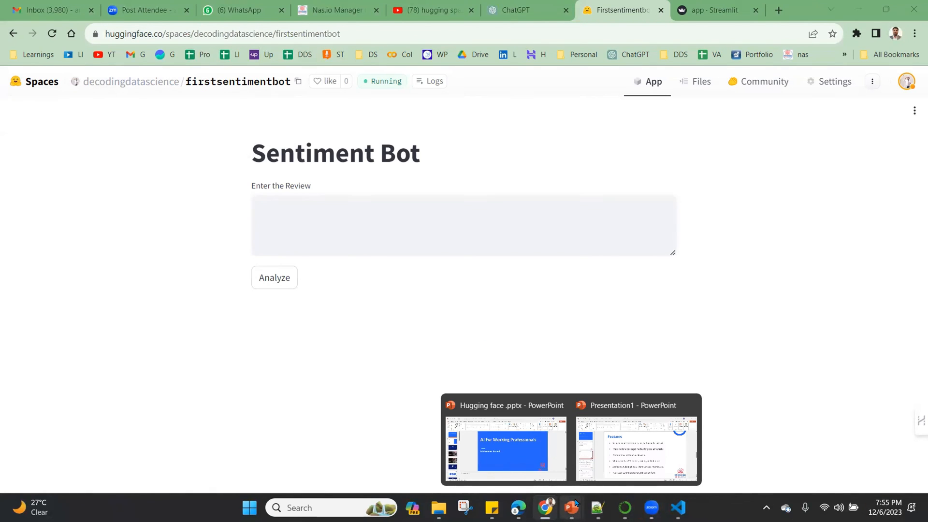
pyautogui.moveTo(635, 449)
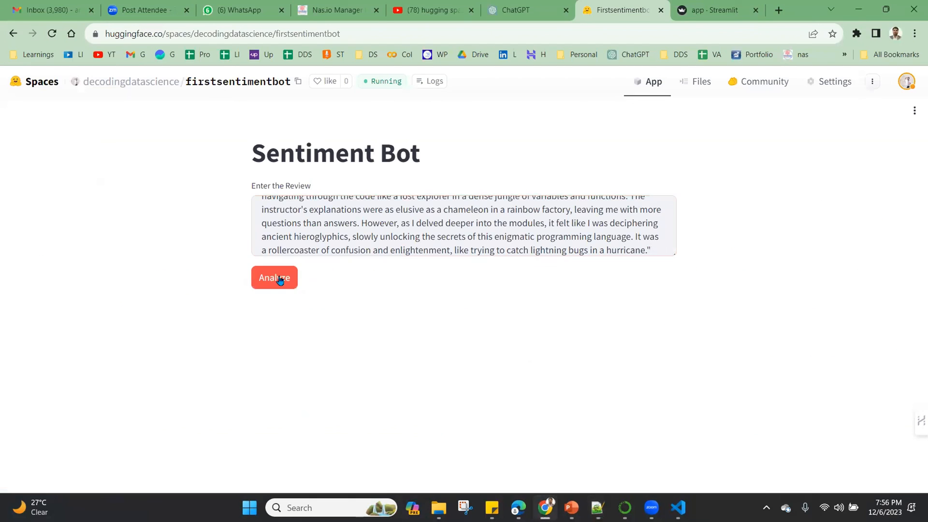
# Step: Analyze the pasted course review, returning NEGATIVE with confidence 0.976
pyautogui.click(273, 277)
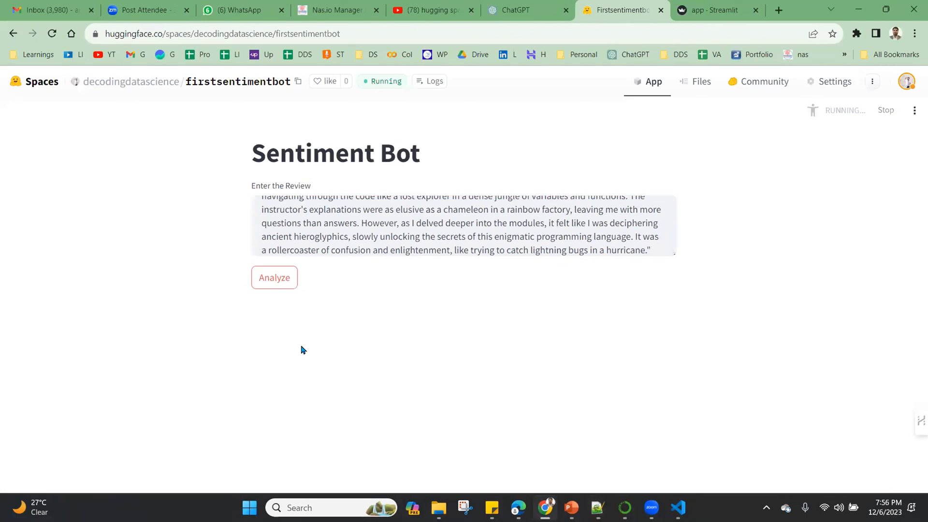
pyautogui.click(273, 278)
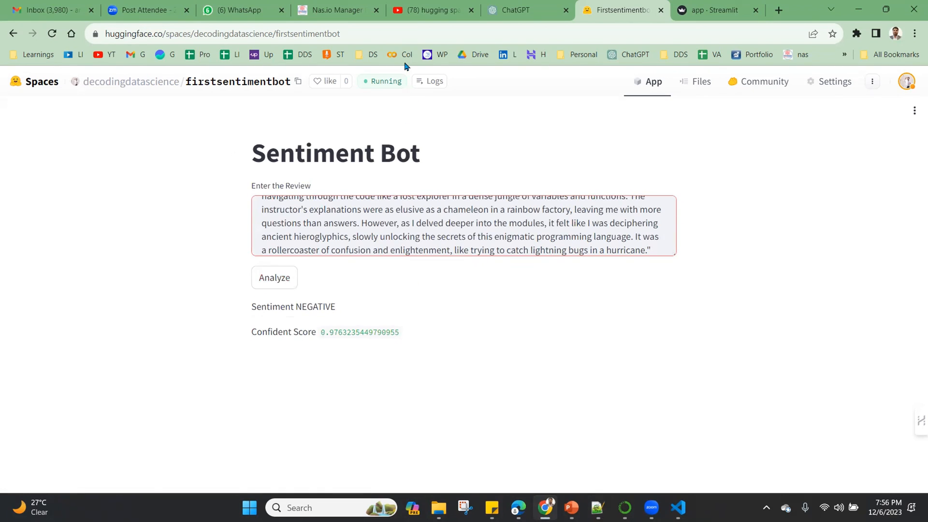
pyautogui.moveTo(297, 66)
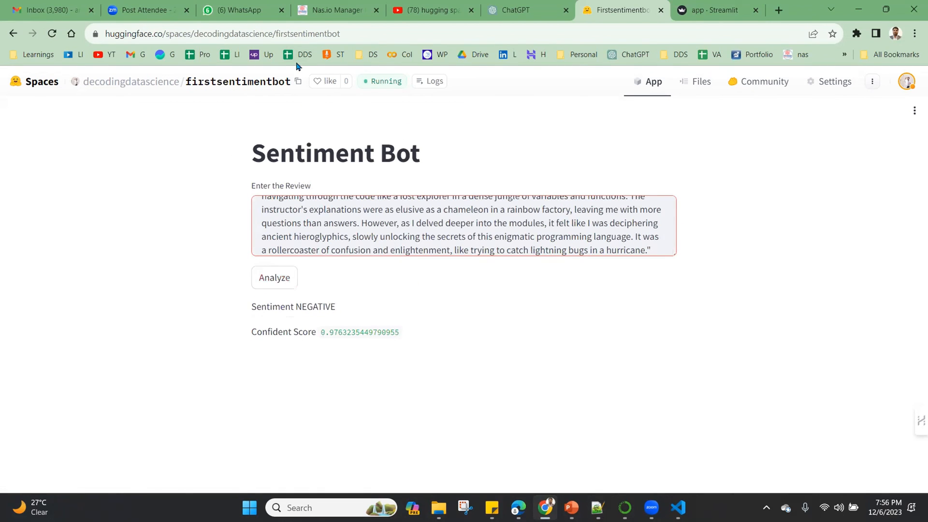